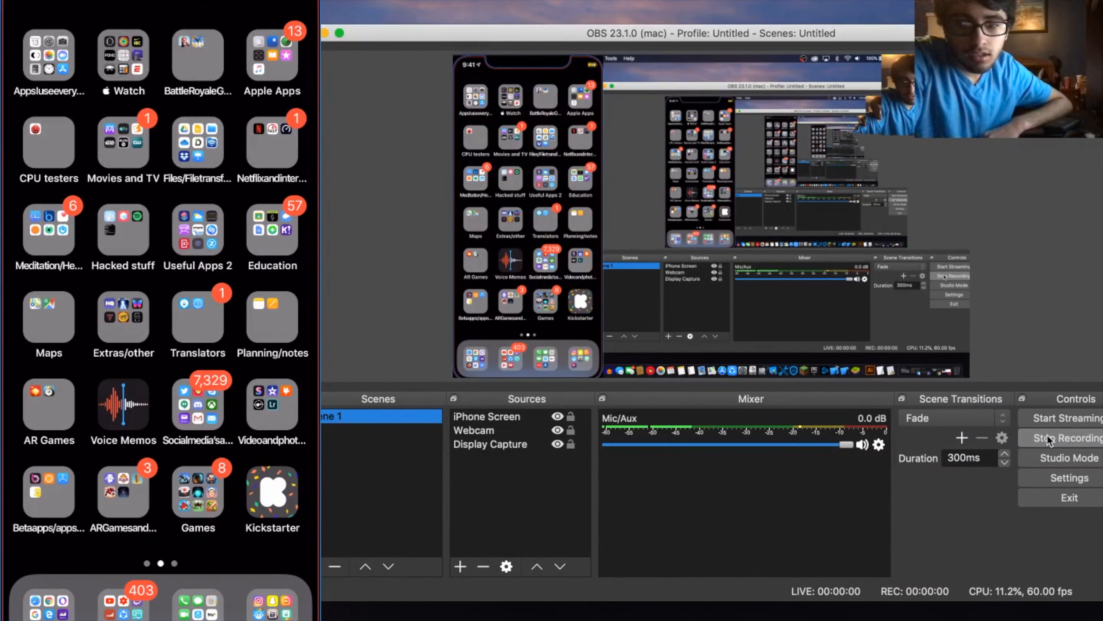
- Start the OBS recording of iPhone, webcam and desktop, then minimize OBS to reveal the desktop
click(1063, 438)
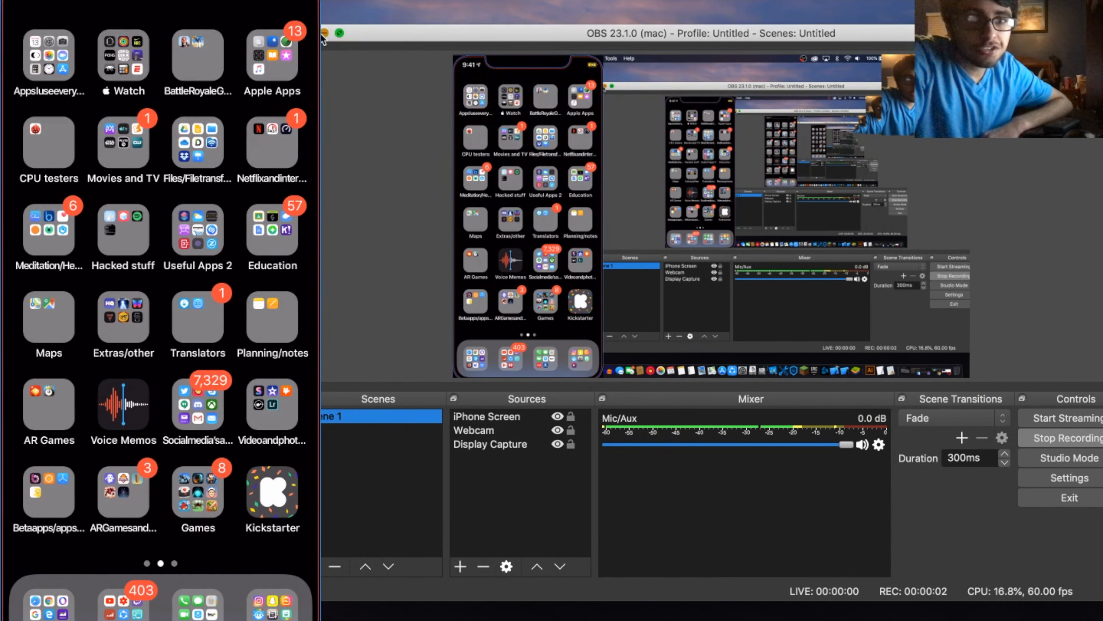
click(324, 33)
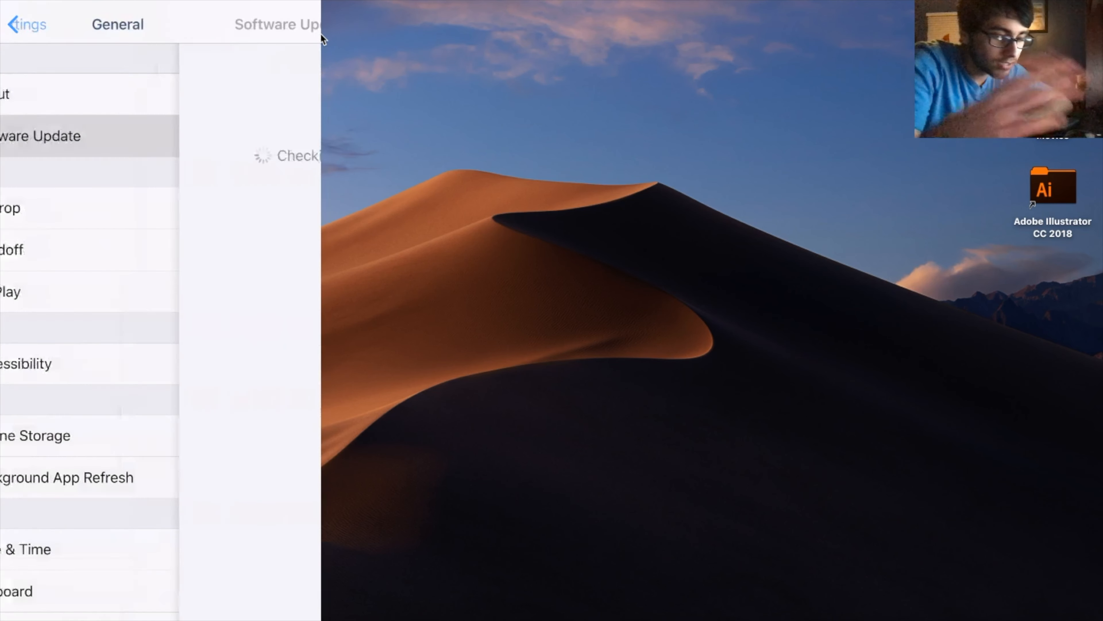
- In Settings > General > Software Update, find iOS 12.3 and start the Download and Install
click(40, 136)
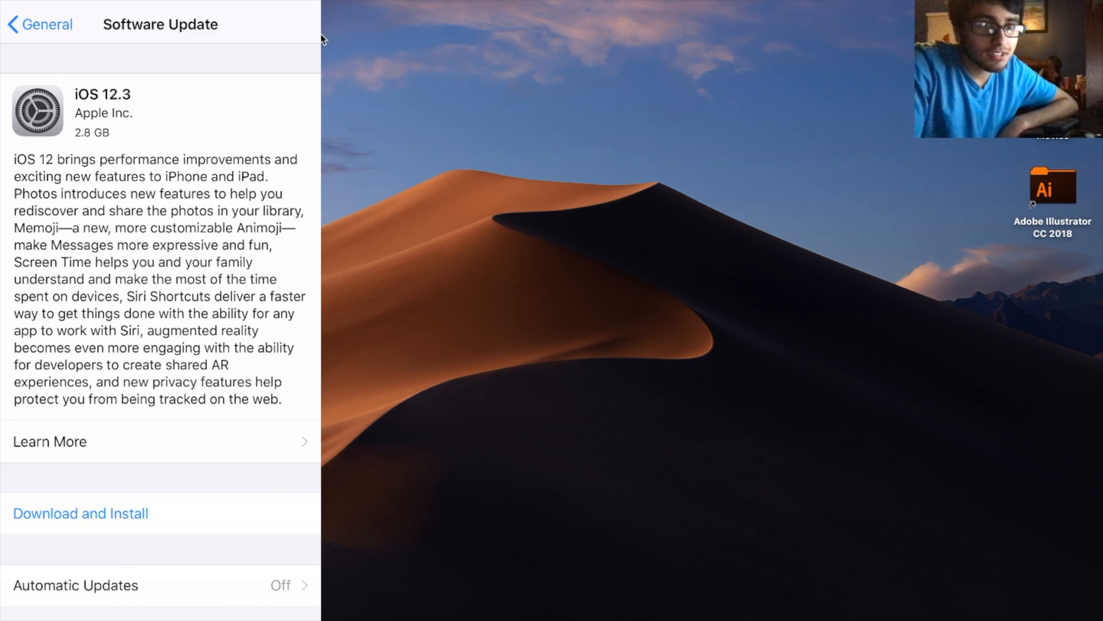
mouse_move(530, 110)
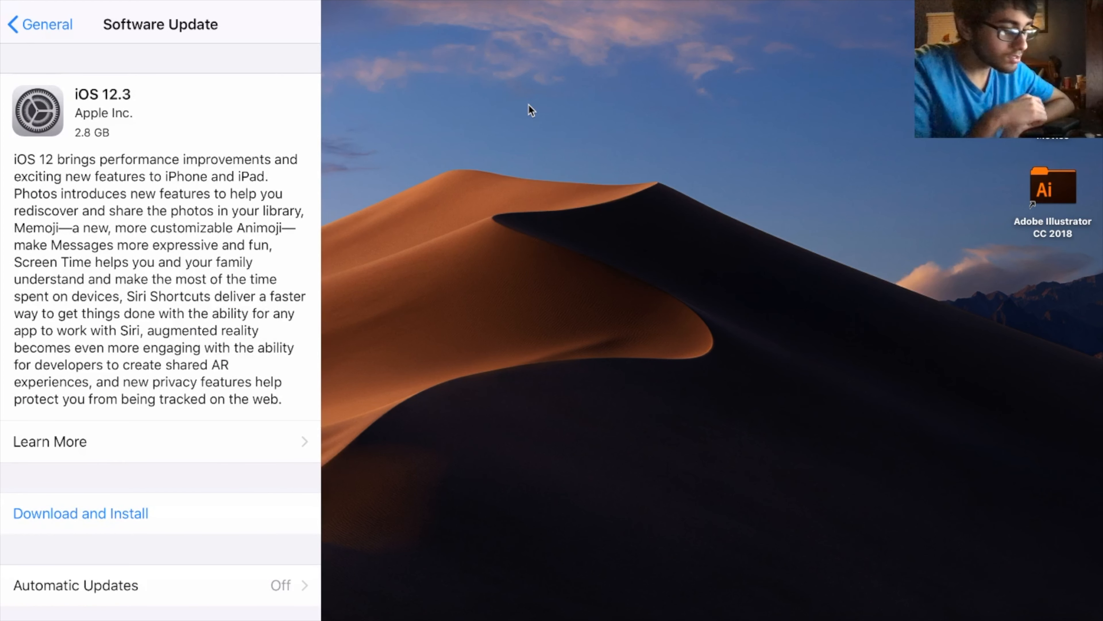
scroll(down, 3)
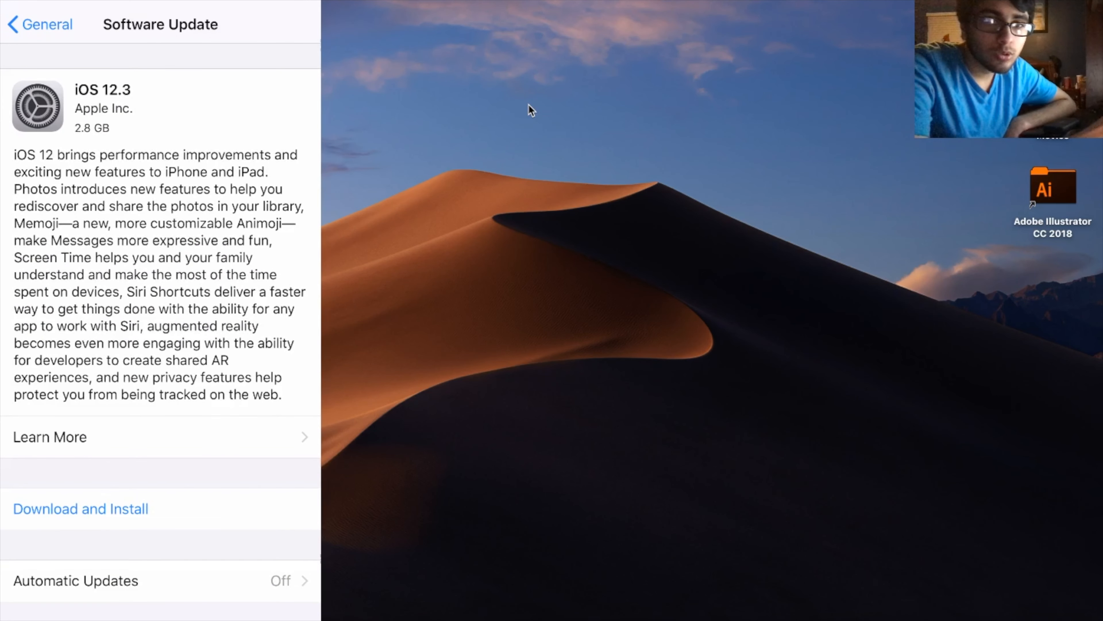
click(81, 509)
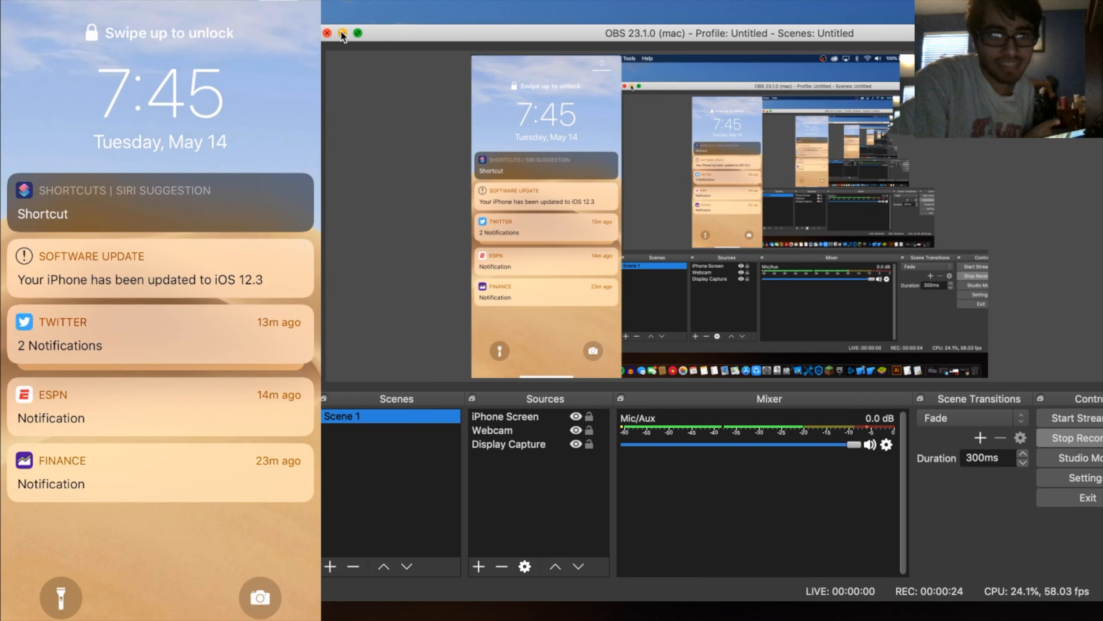
- Minimize the OBS window again so the updated iPhone's widgets show beside the desktop
click(342, 33)
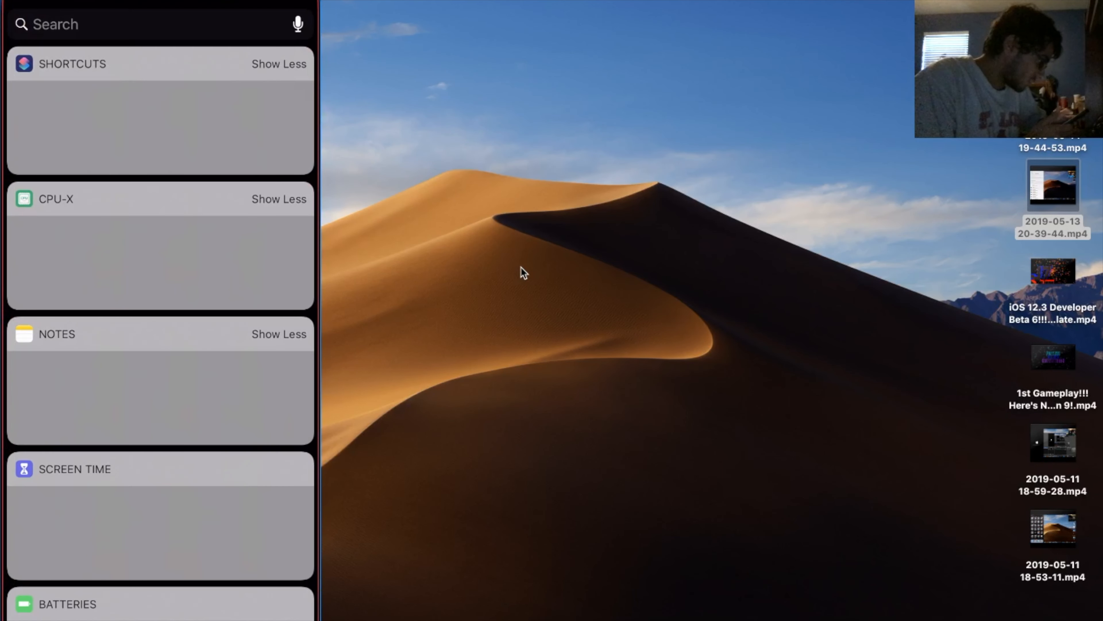
- Expand the Shortcuts widget and run Basic Information, re-running it to show the report
click(279, 63)
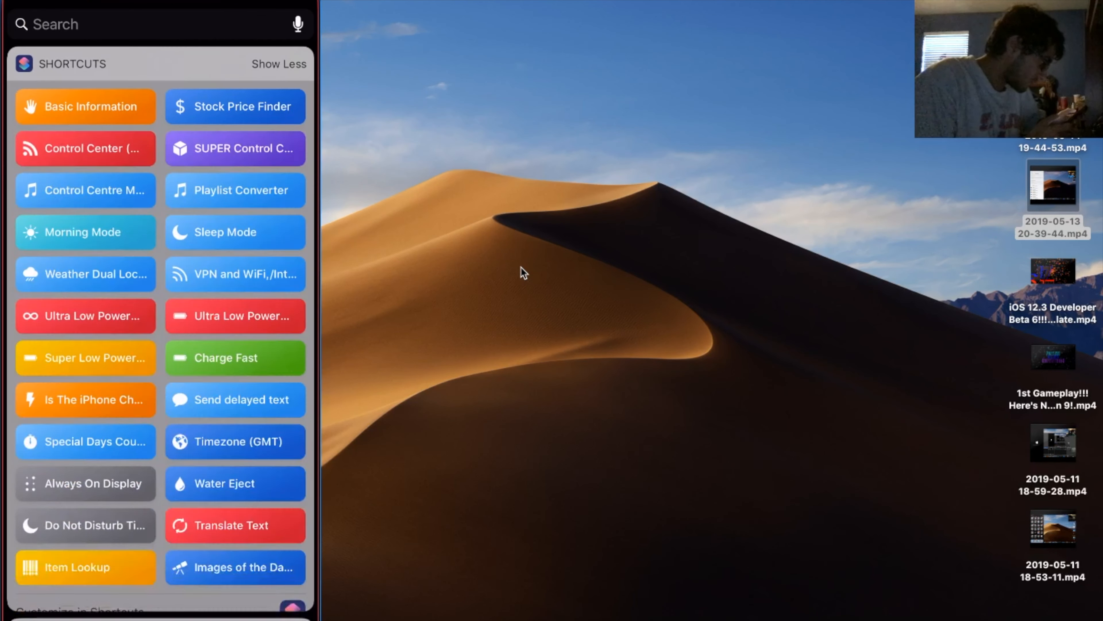
click(85, 106)
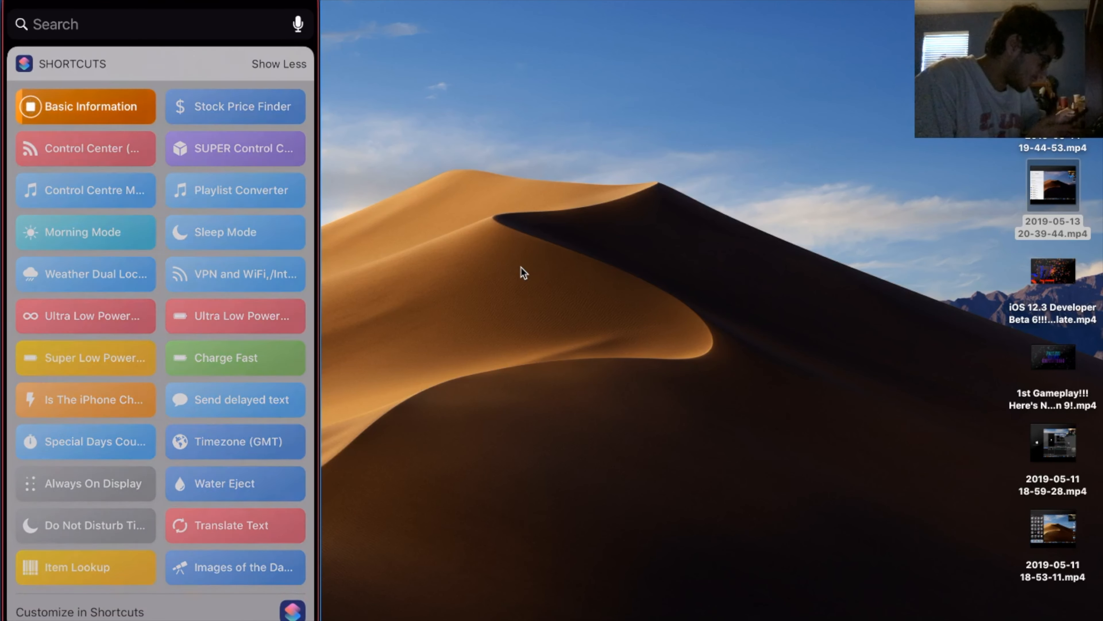
click(85, 107)
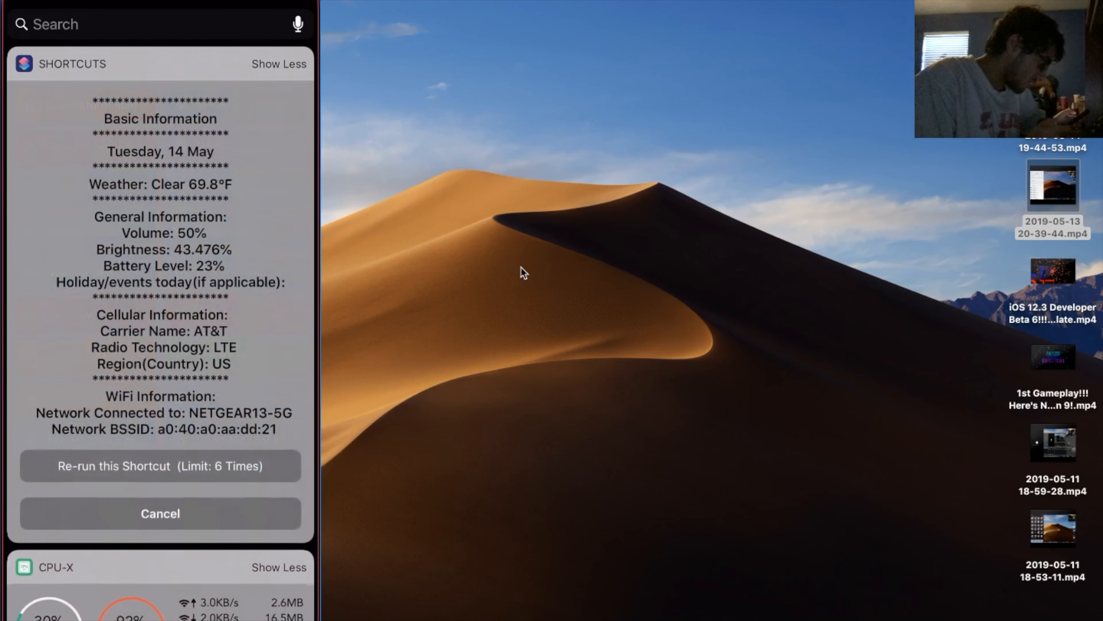
click(160, 514)
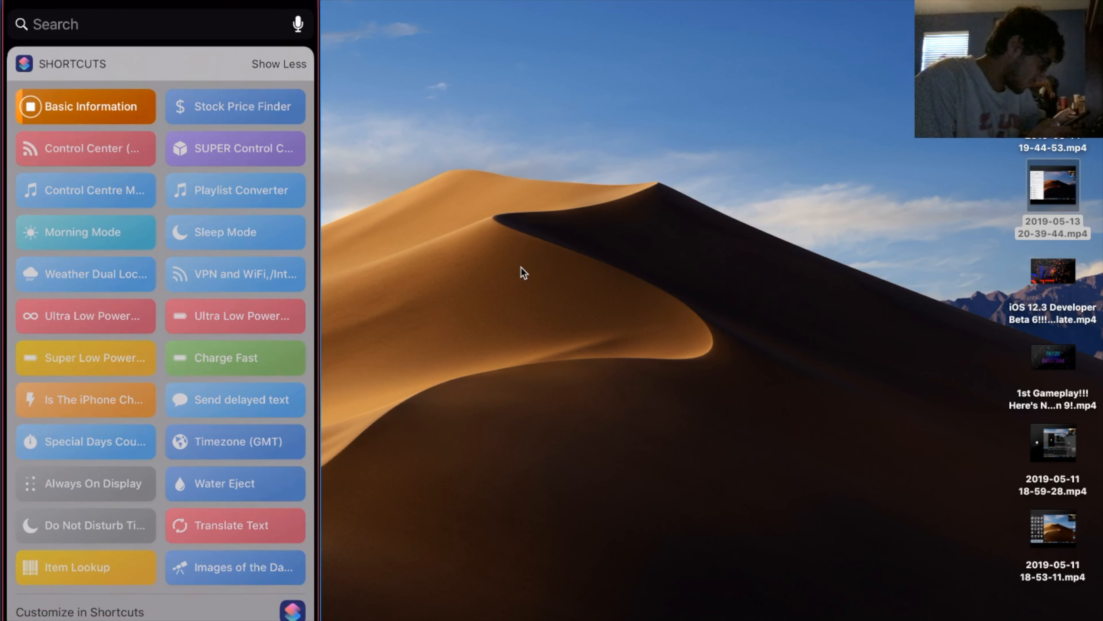
click(85, 107)
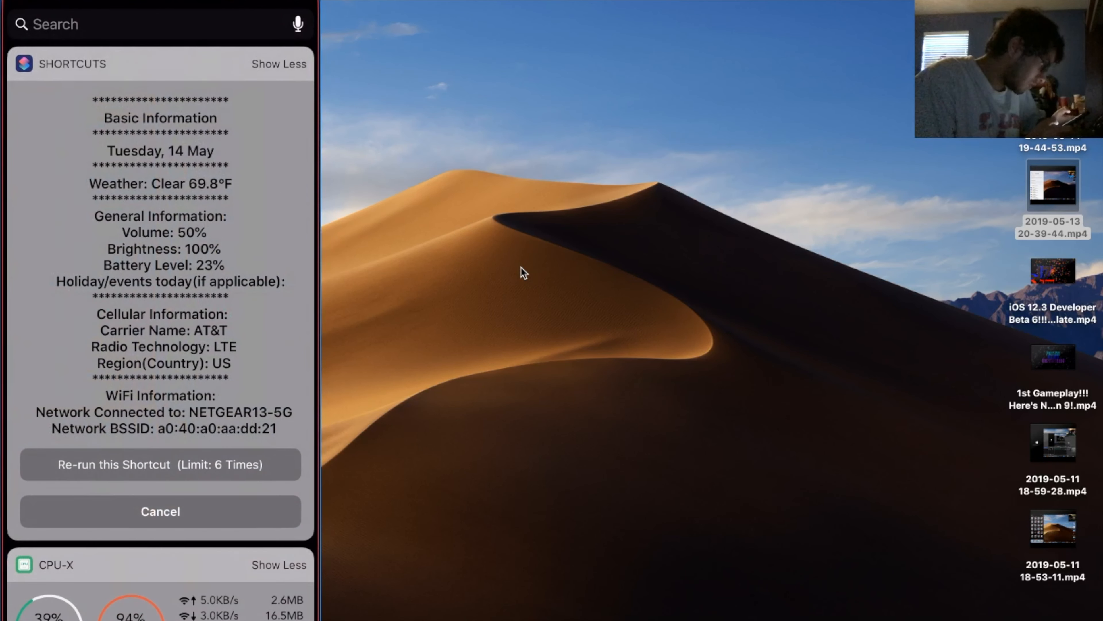
- Re-run Basic Information several more times to display date, weather, battery and network details
click(160, 511)
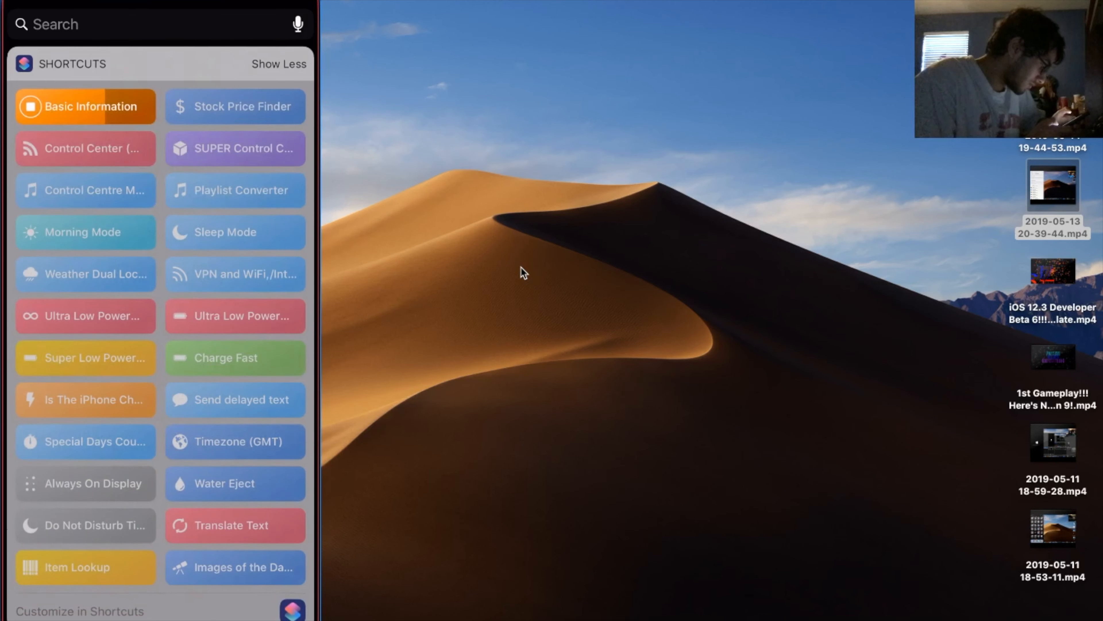
click(85, 106)
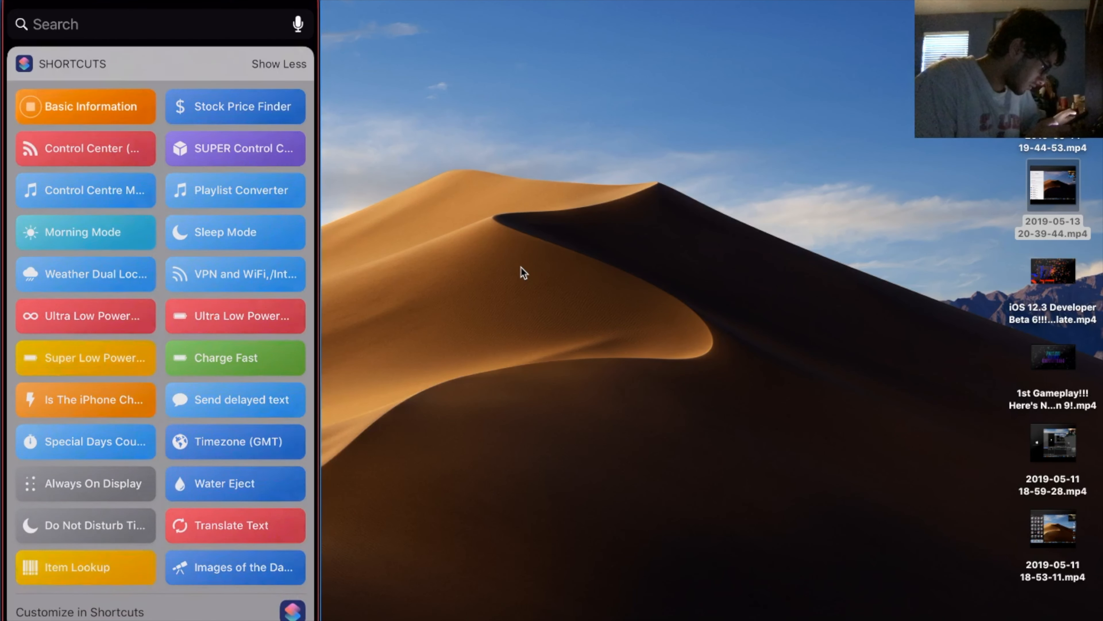
click(84, 106)
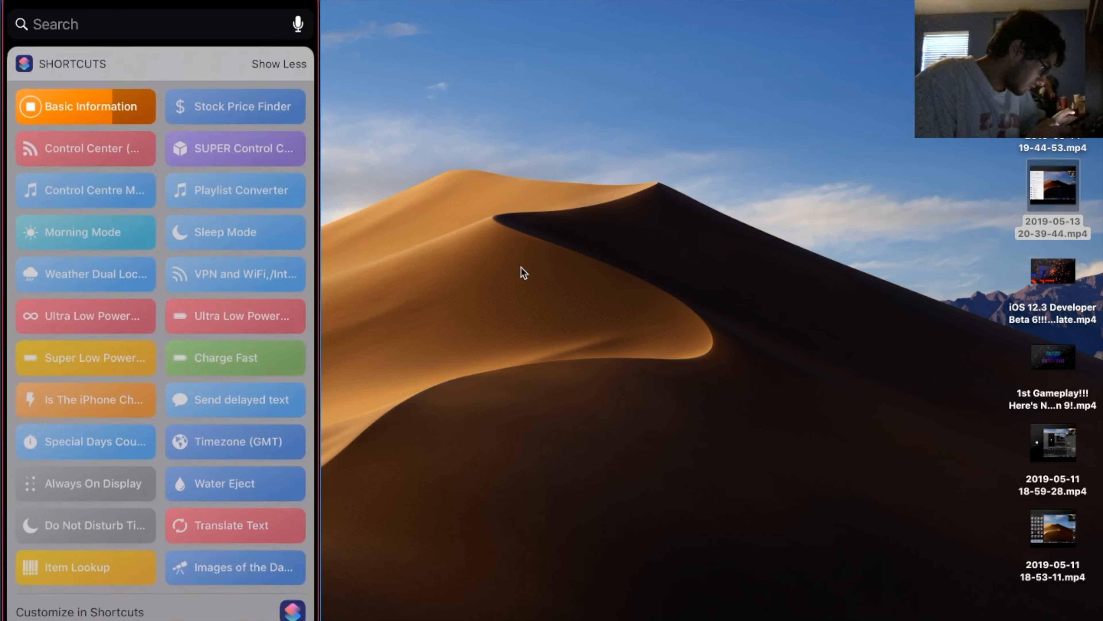
click(85, 106)
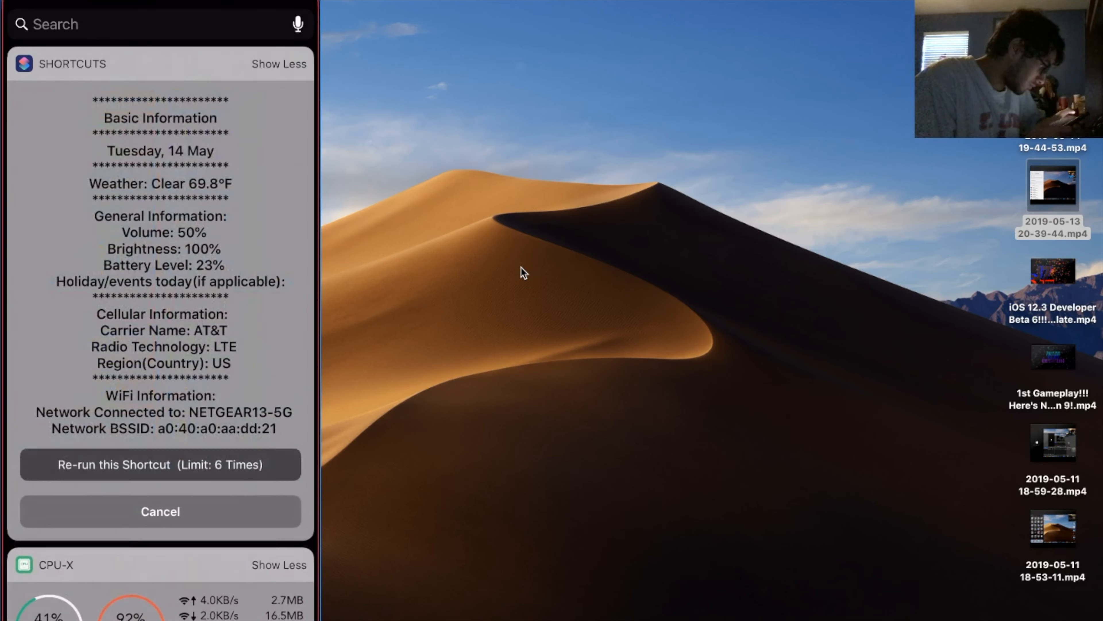
click(159, 511)
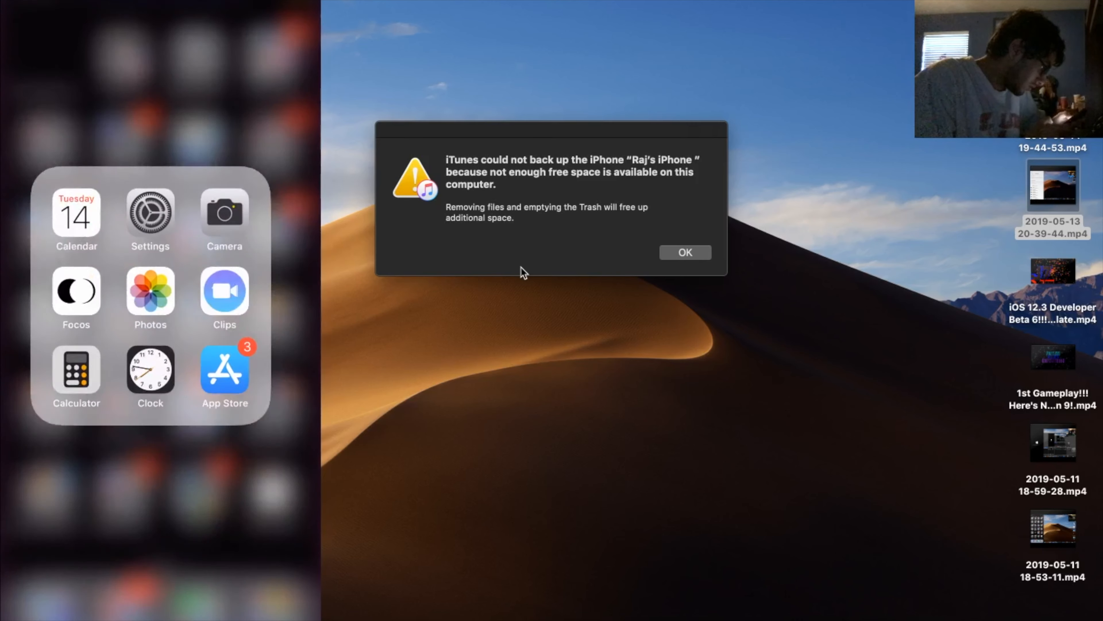
- Confirm in Settings > Software Update that iOS 12.3 is up to date and dismiss the iTunes backup warning
click(150, 214)
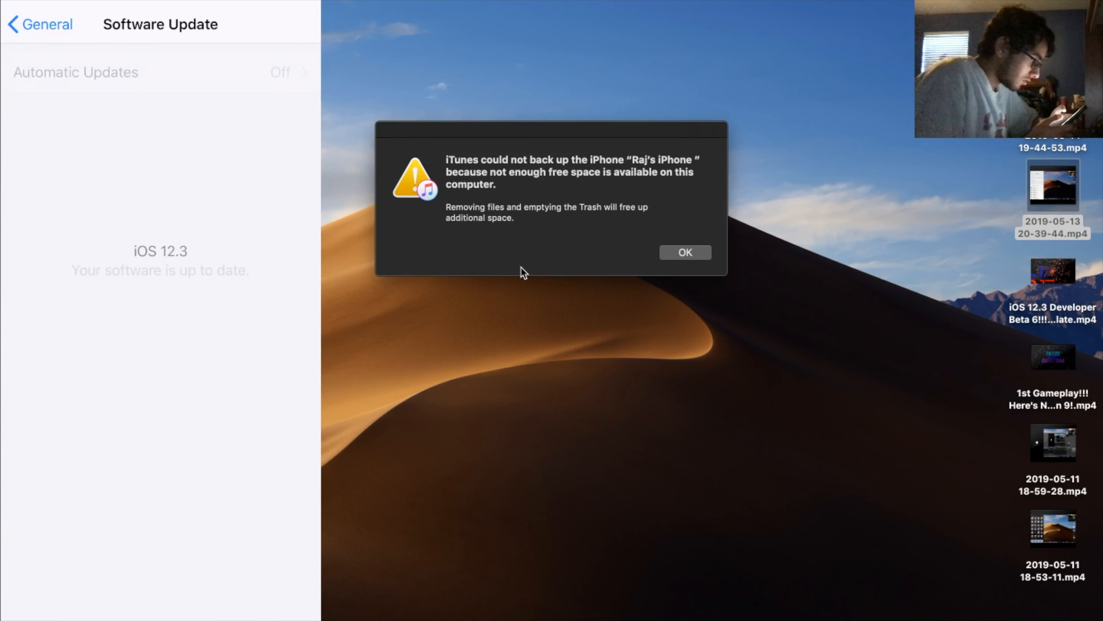
click(40, 25)
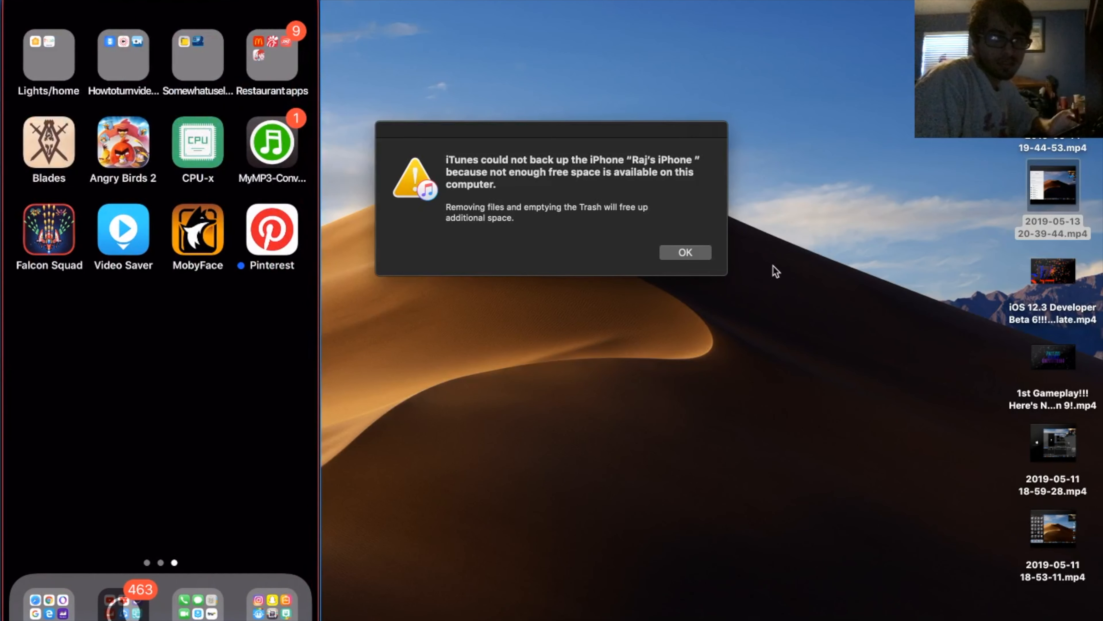
click(684, 252)
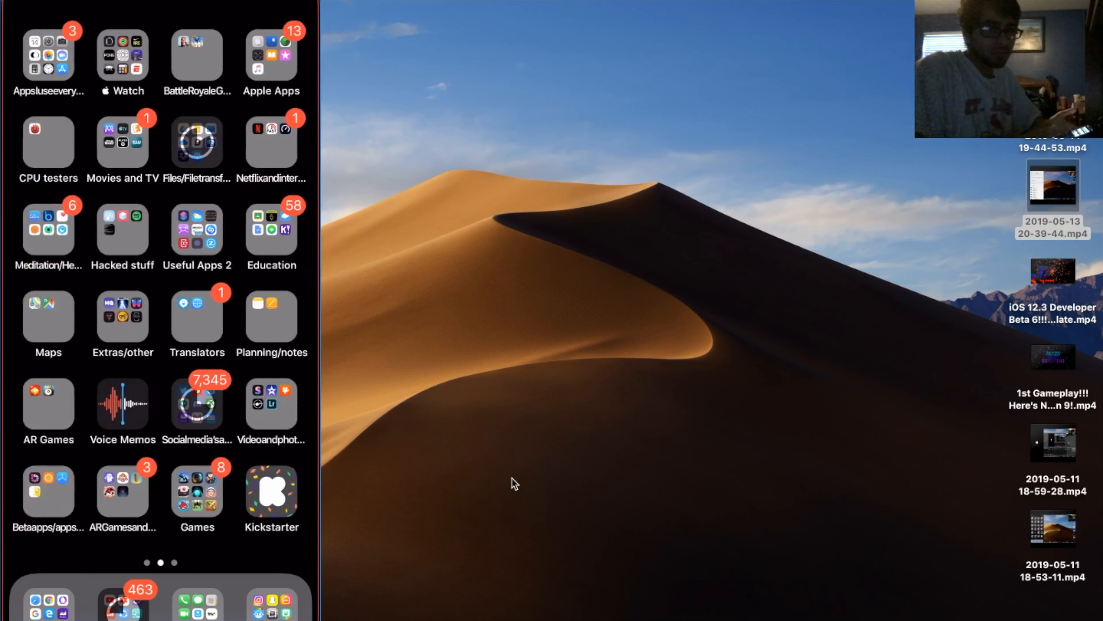
scroll(left, 3)
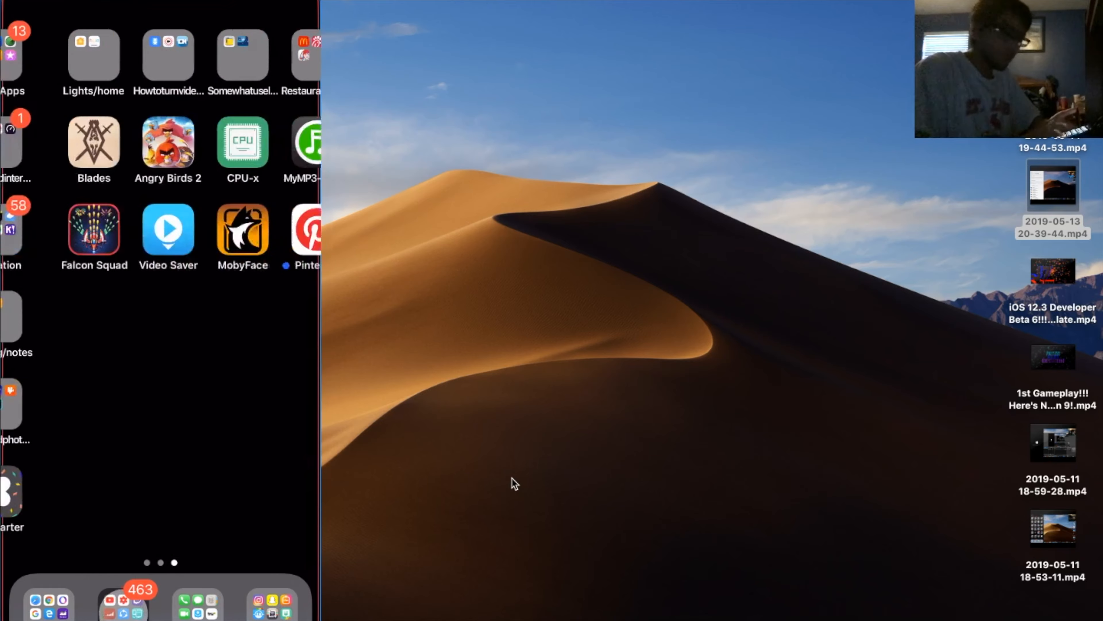
scroll(left, 3)
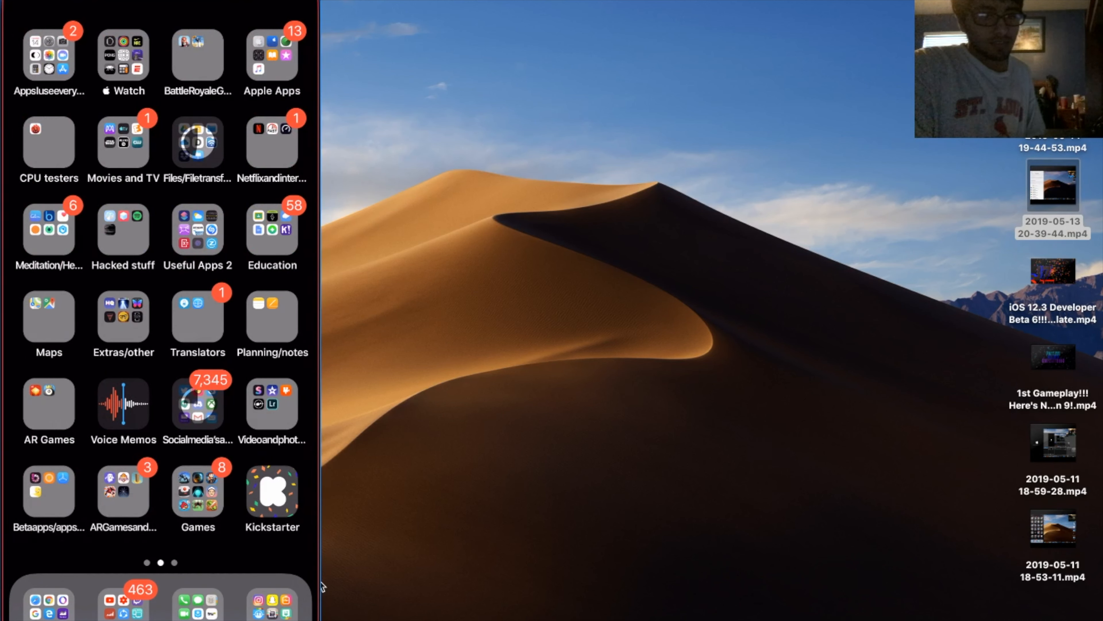
mouse_move(364, 540)
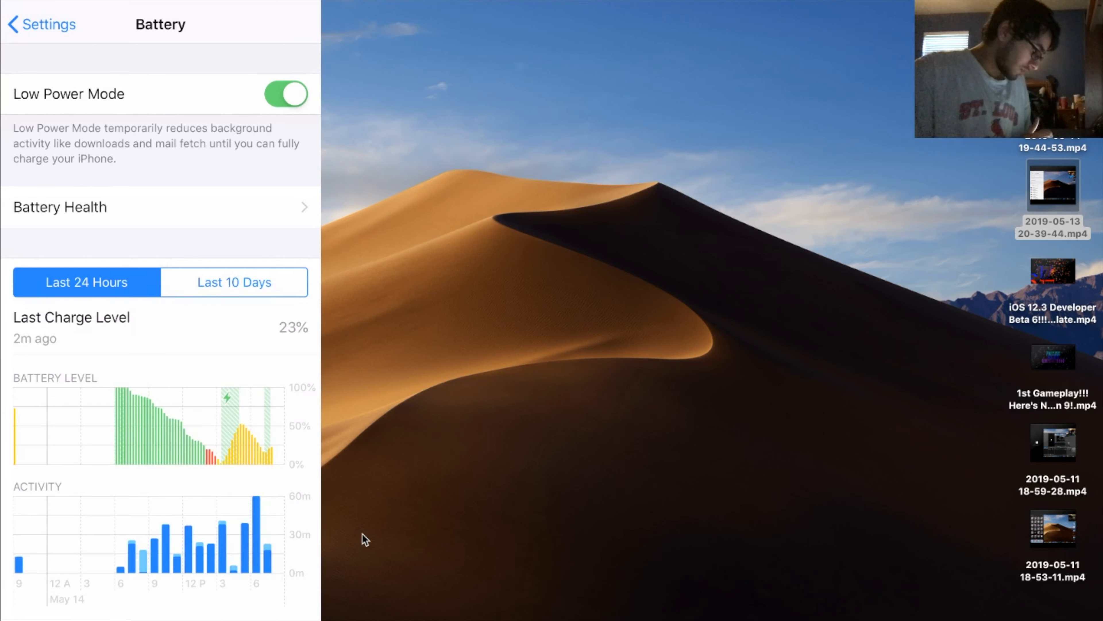
- Scroll the Battery page down to the Battery Usage by App list
scroll(down, 3)
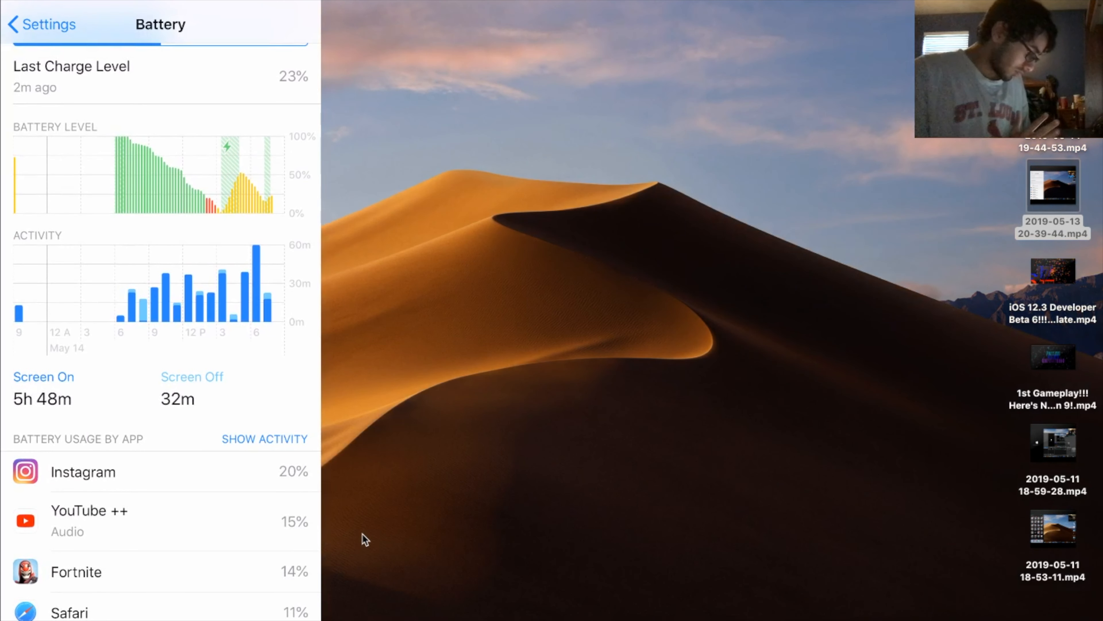